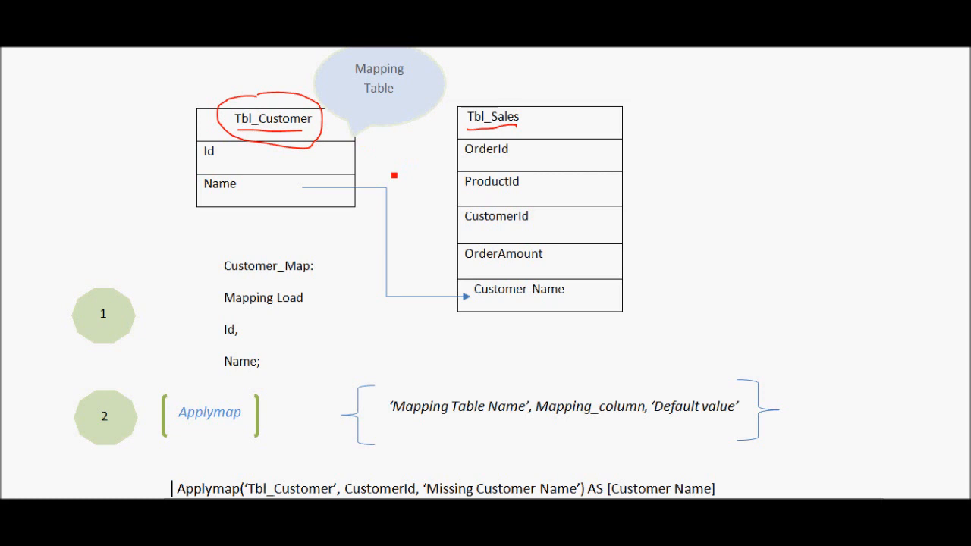
mouse_move(249, 142)
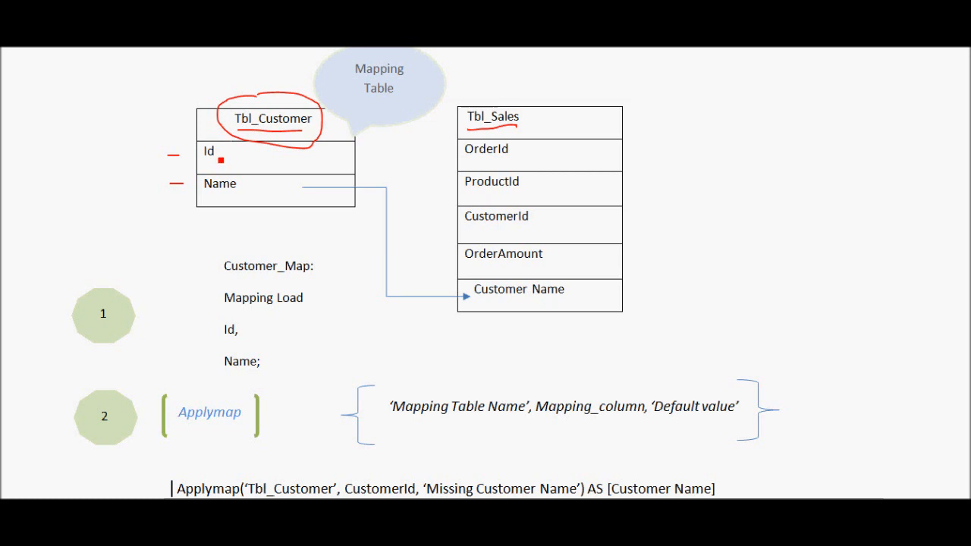
- Mark the Id row of Tbl_Customer with a short red ink dash
drag(200, 151, 220, 159)
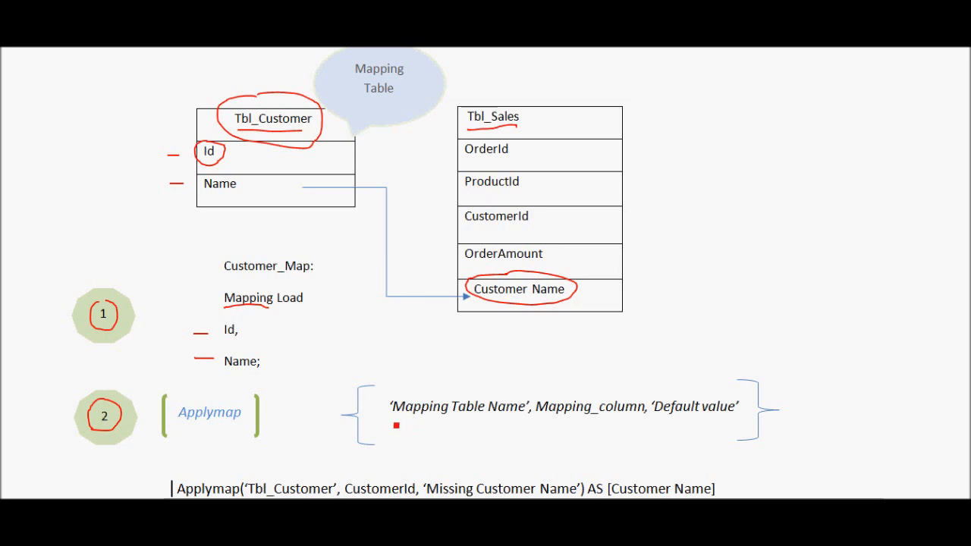
- Draw red underlines beneath the 'Mapping Table Name' and Mapping_column ApplyMap parameters
drag(395, 422, 509, 419)
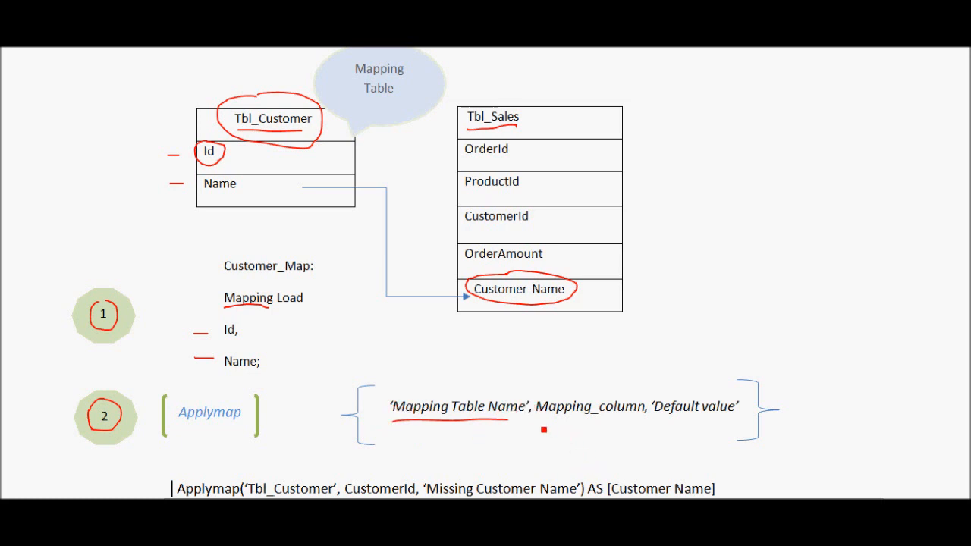
drag(549, 418, 627, 417)
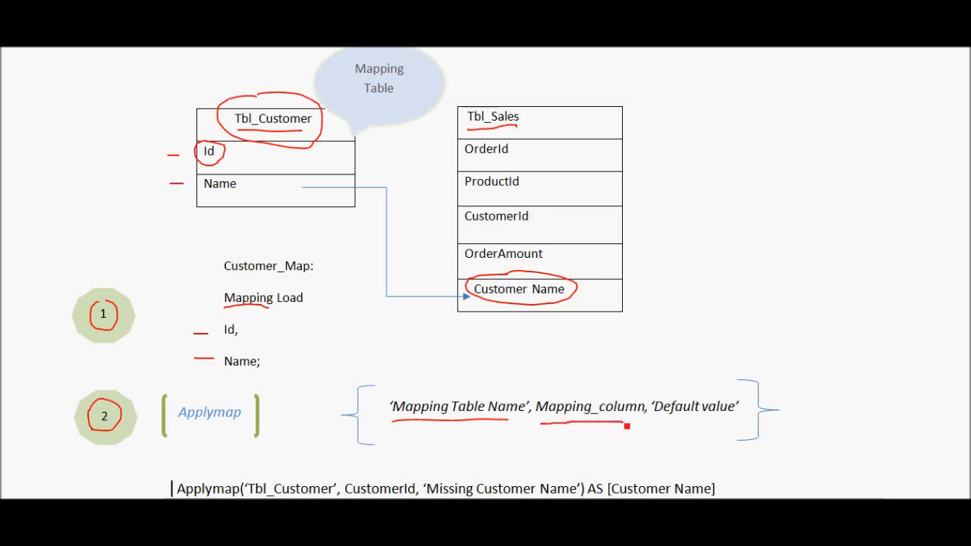